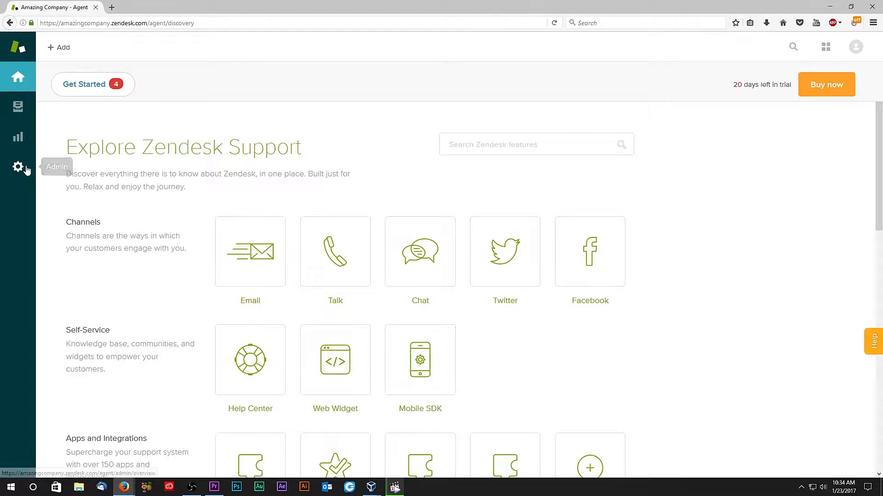
- Reach the Zendesk admin overview and bring the Channels section into view
{"action": "left_click", "coordinate": [18, 167]}
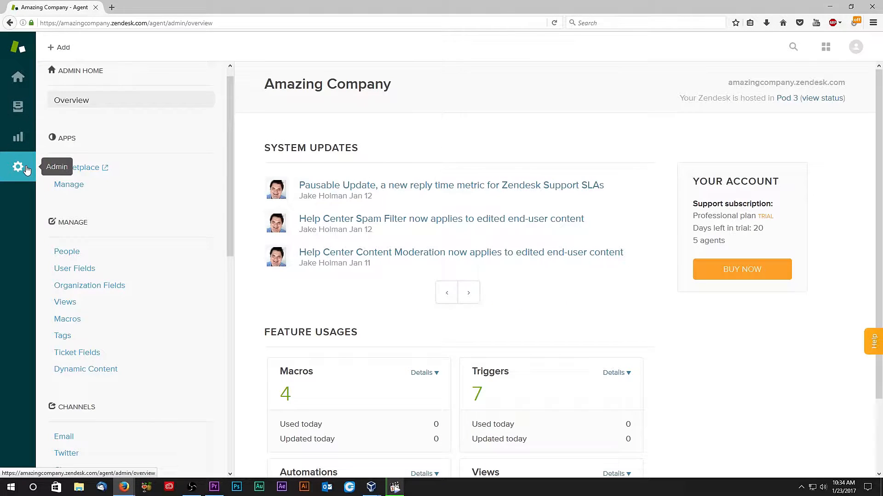
{"action": "scroll", "scroll_direction": "down", "scroll_amount": 3}
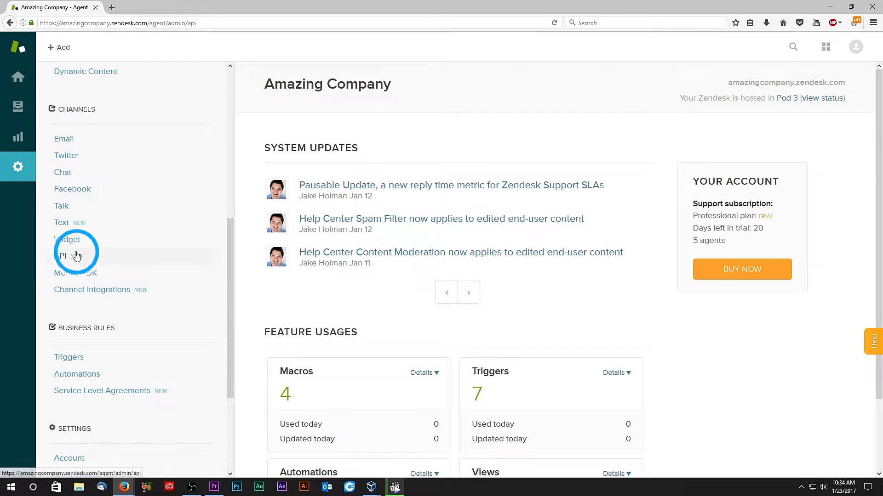
- View the Zendesk API channel settings
{"action": "left_click", "coordinate": [60, 256]}
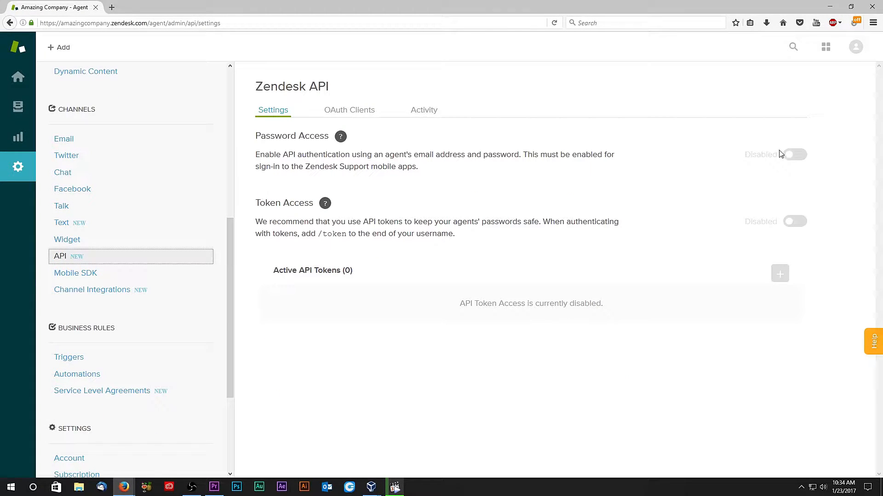
{"action": "left_click", "coordinate": [794, 154]}
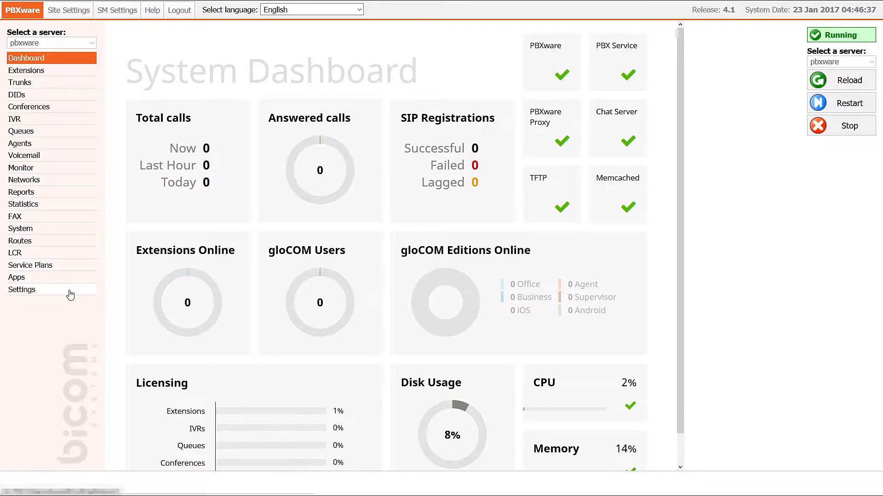
- Go to PBXware Settings and bring up the CRM Integration form
{"action": "left_click", "coordinate": [21, 289]}
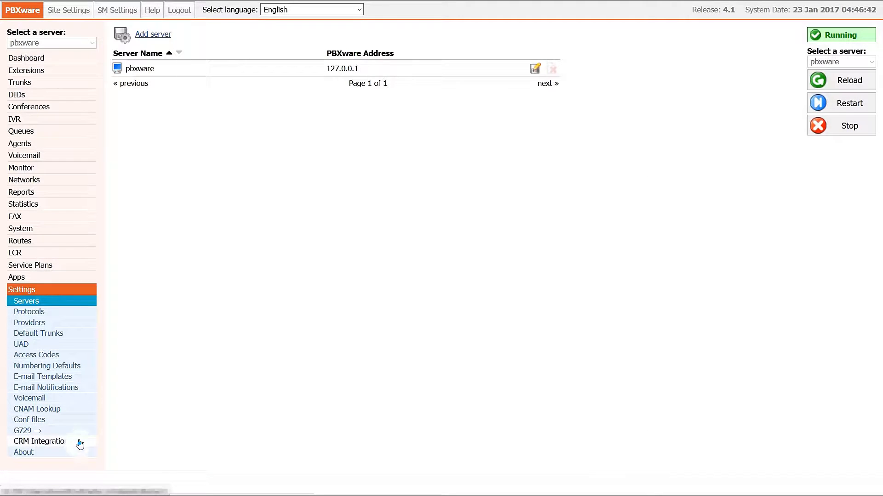
{"action": "left_click", "coordinate": [38, 441]}
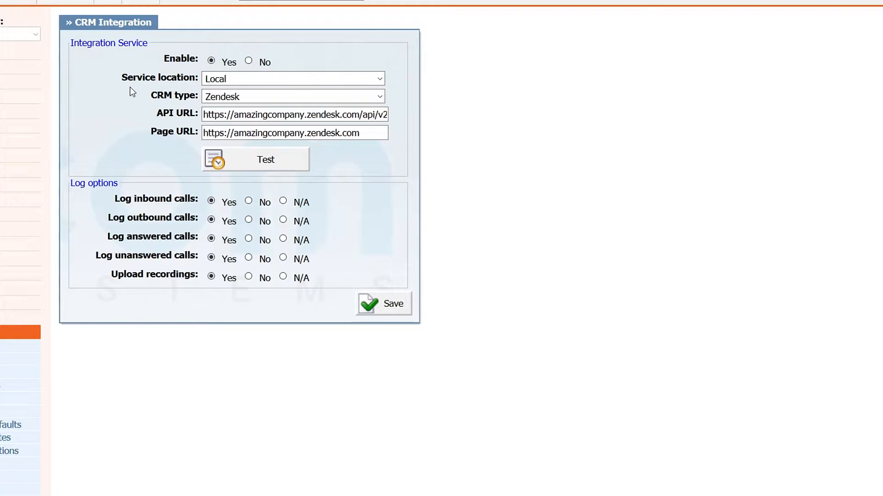
{"action": "mouse_move", "coordinate": [148, 98]}
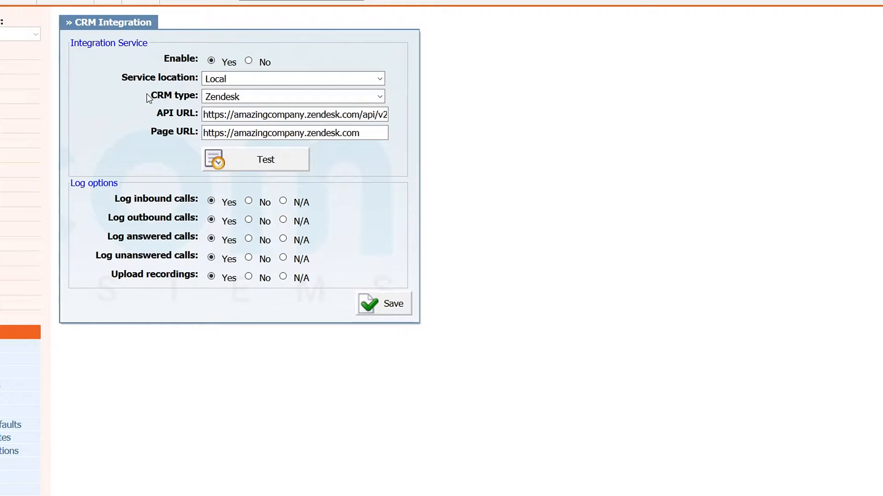
{"action": "mouse_move", "coordinate": [158, 117]}
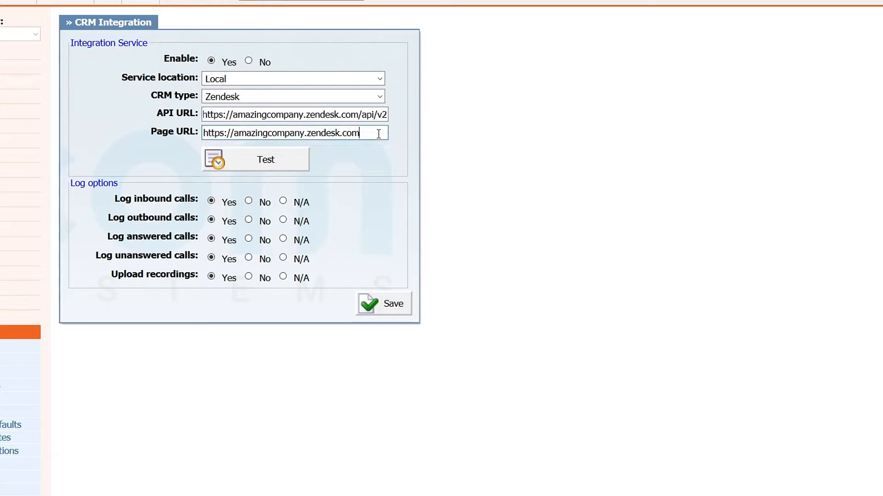
- Check the Page URL value and set Upload recordings to Yes alongside the log options
{"action": "triple_click", "coordinate": [293, 133]}
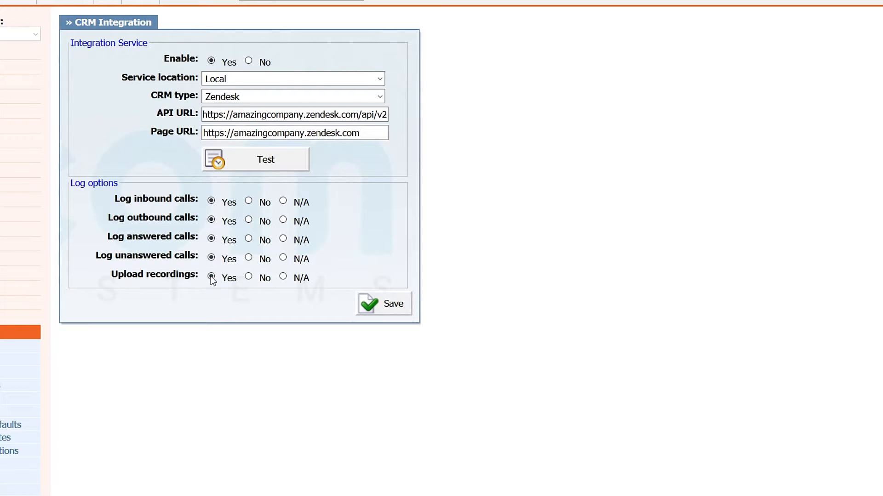
{"action": "left_click", "coordinate": [382, 304]}
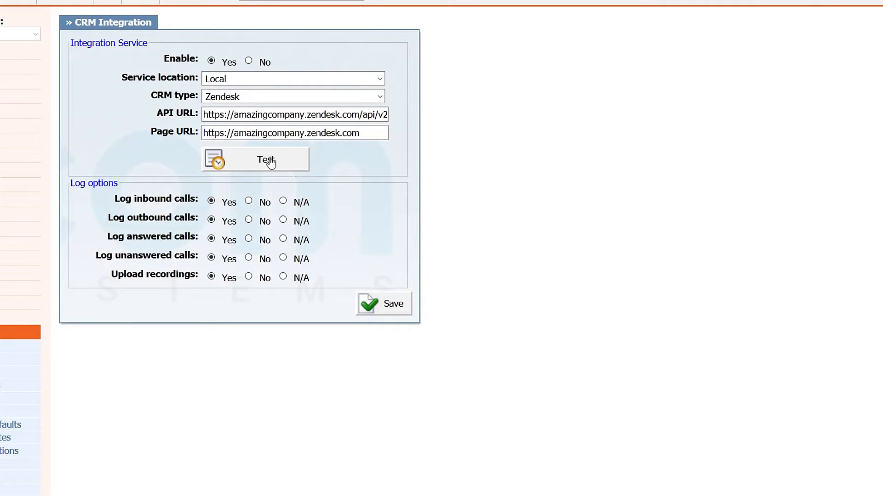
- Run the CRM Test with the Zendesk username, getting Success on all checks
{"action": "left_click", "coordinate": [254, 158]}
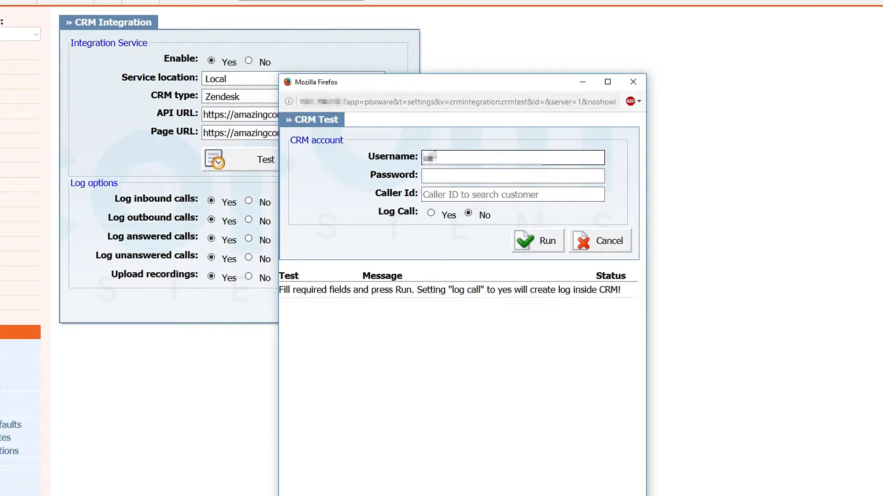
{"action": "type", "text": "username"}
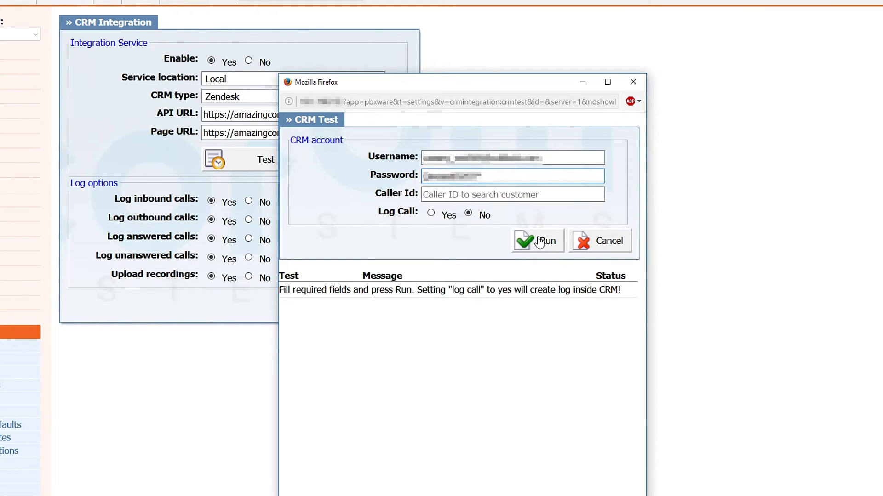
{"action": "left_click", "coordinate": [537, 241]}
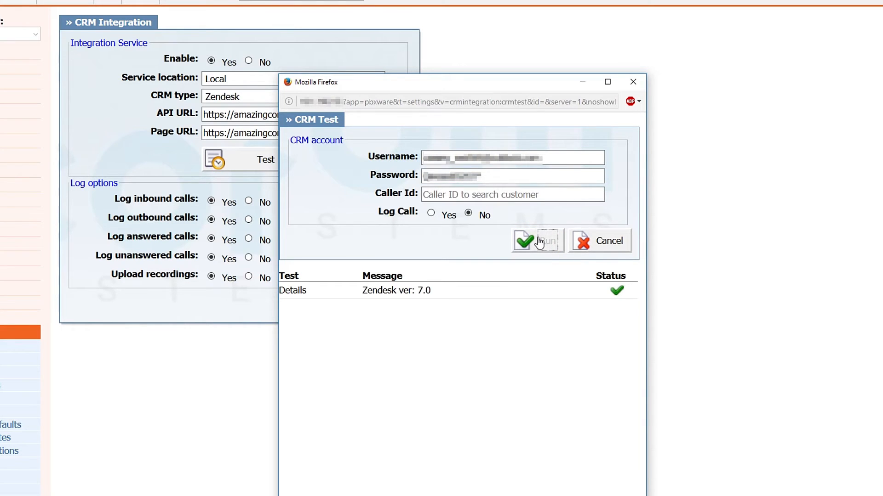
{"action": "left_click", "coordinate": [537, 241]}
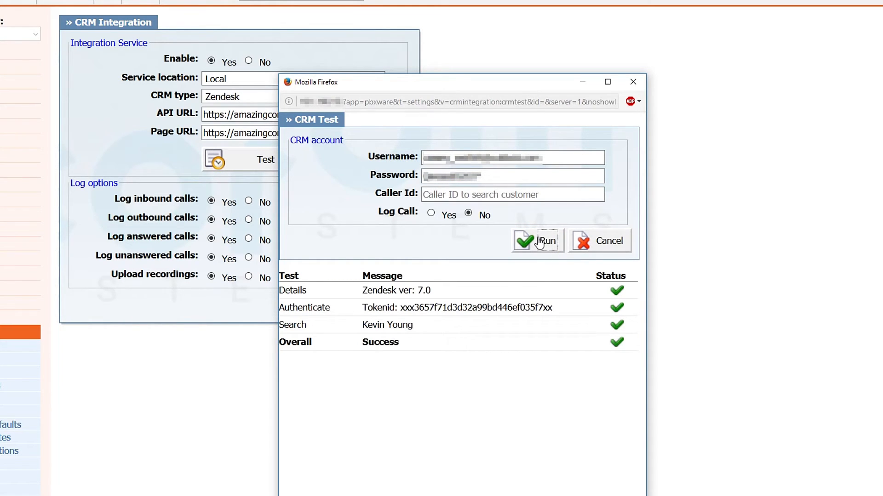